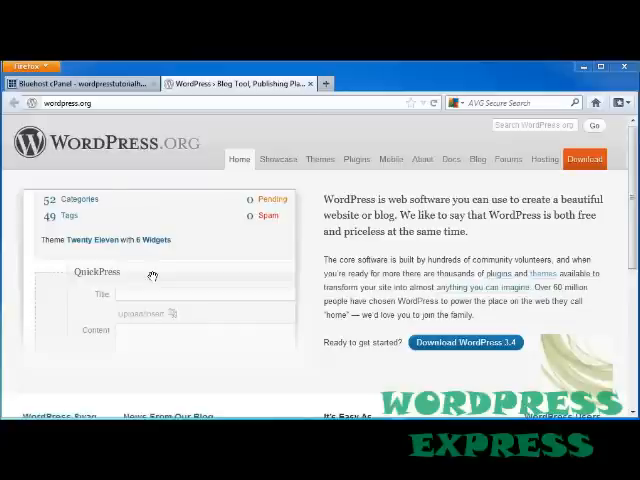
pyautogui.moveTo(208, 167)
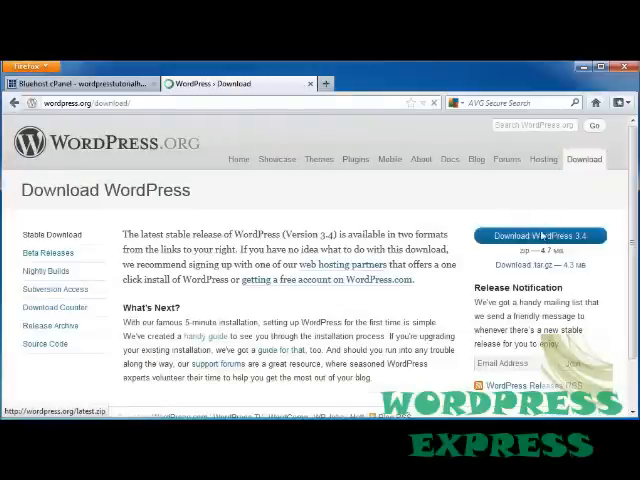
# - Download the WordPress 3.4 zip from WordPress.org and dismiss the downloads list
pyautogui.click(539, 235)
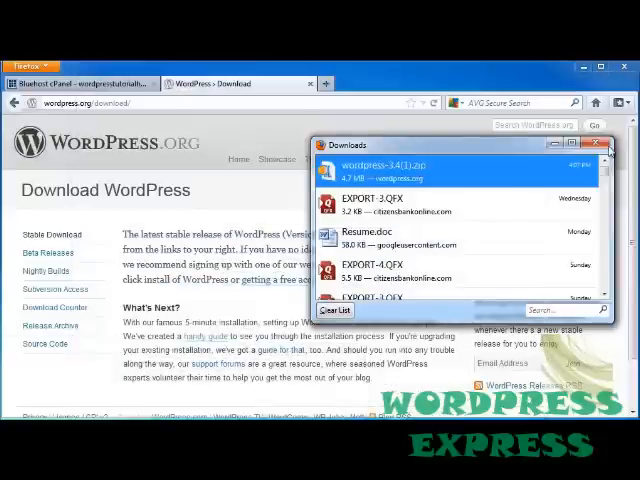
pyautogui.click(596, 144)
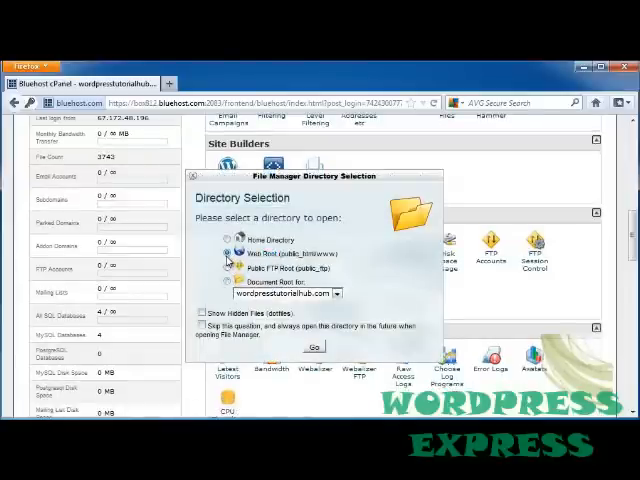
# - Open the web root and add a folder named 'manually' inside public_html
pyautogui.click(314, 346)
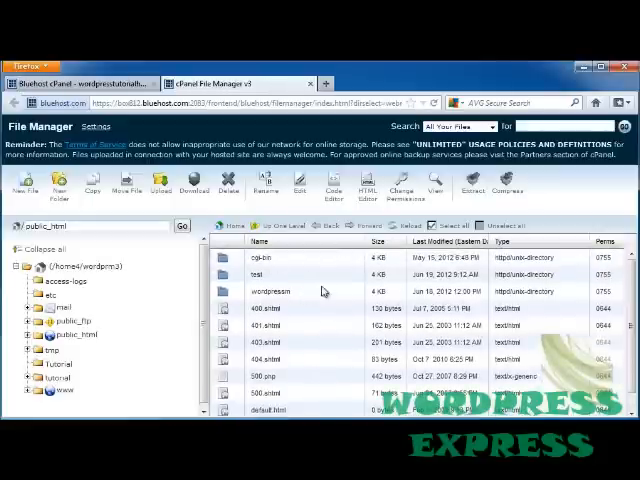
pyautogui.click(59, 183)
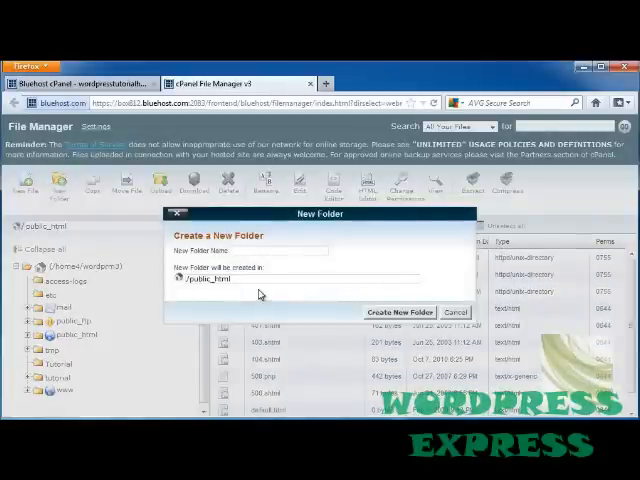
pyautogui.write('mr')
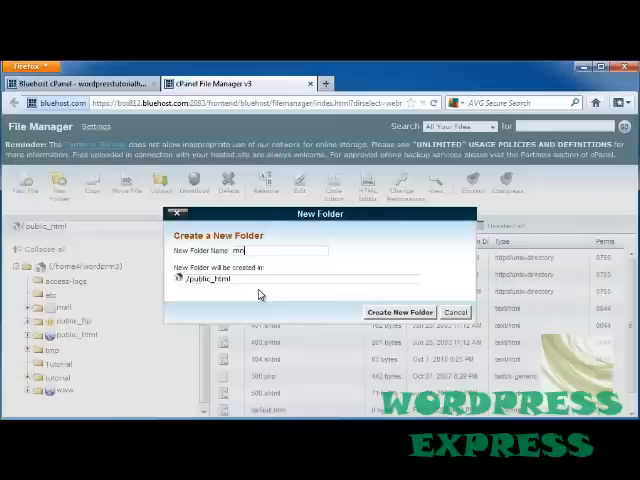
pyautogui.write('anually')
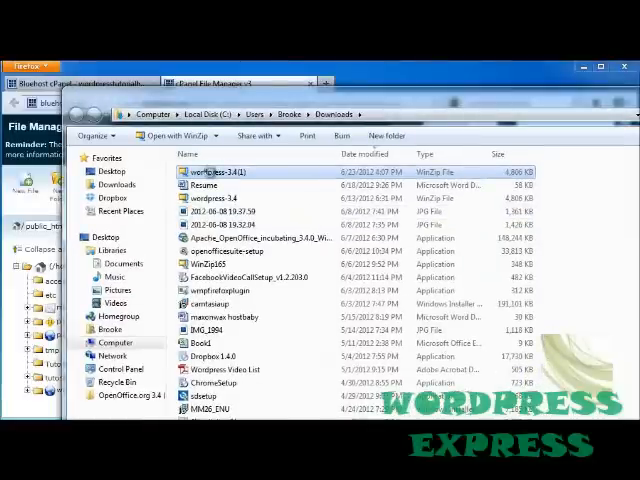
# - Zip the extracted wordpress folder in Downloads using WinZip Add to Zip
pyautogui.rightClick(217, 172)
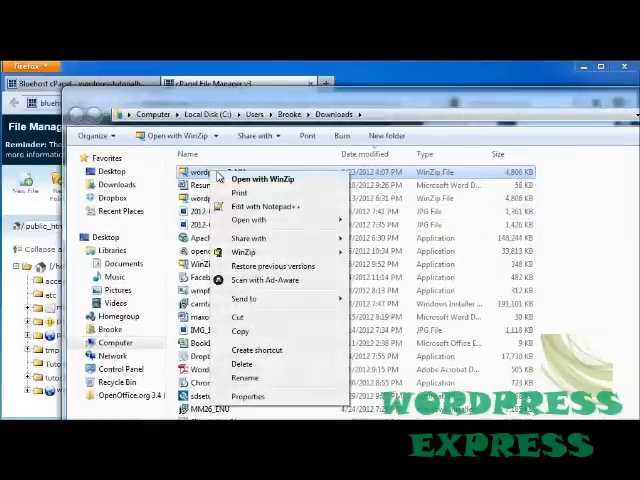
pyautogui.moveTo(249, 238)
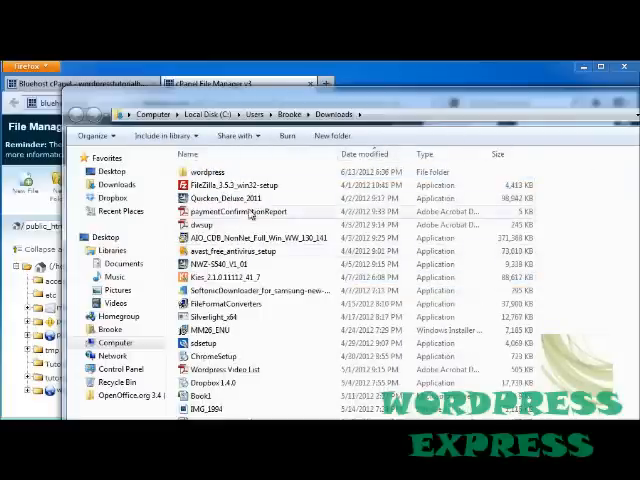
pyautogui.click(207, 171)
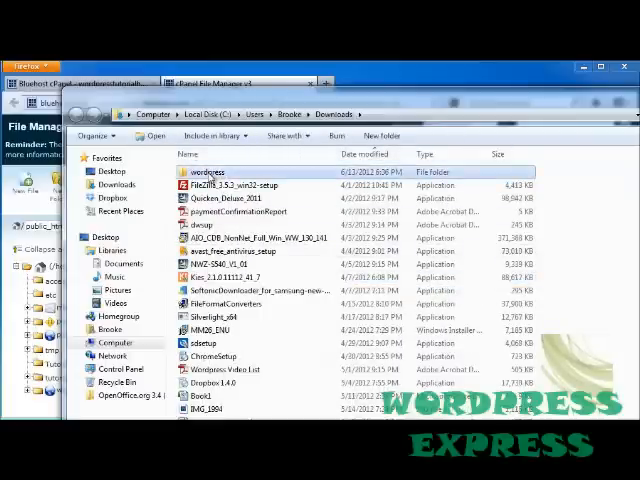
pyautogui.rightClick(205, 172)
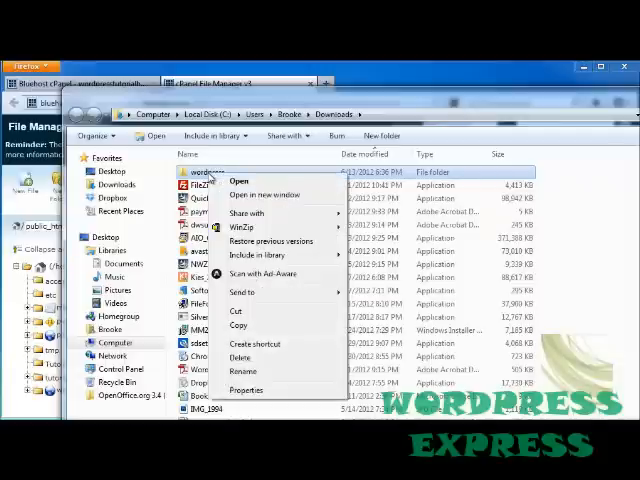
pyautogui.moveTo(241, 227)
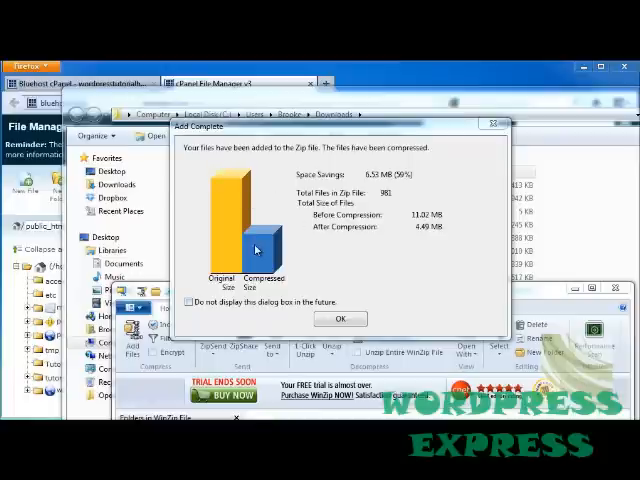
pyautogui.click(340, 319)
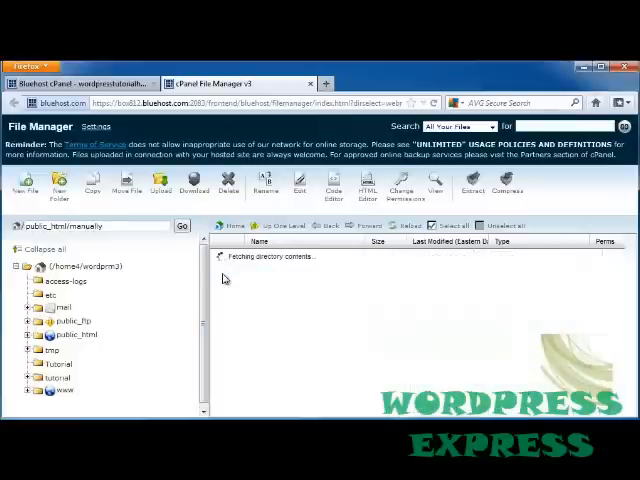
# - Open the Upload page for public_html/manually and start browsing for a file
pyautogui.click(161, 185)
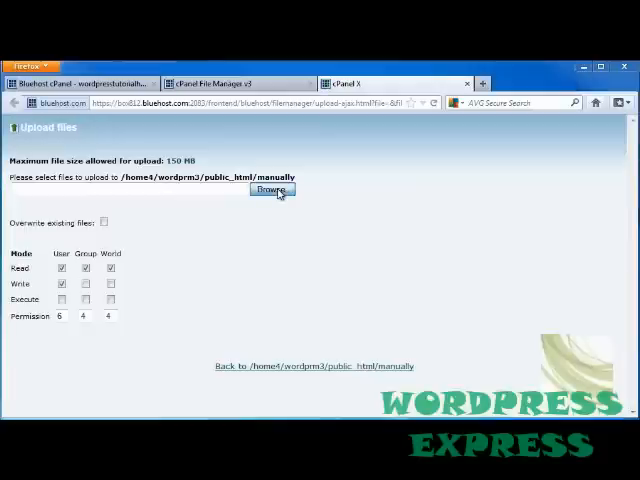
pyautogui.click(271, 190)
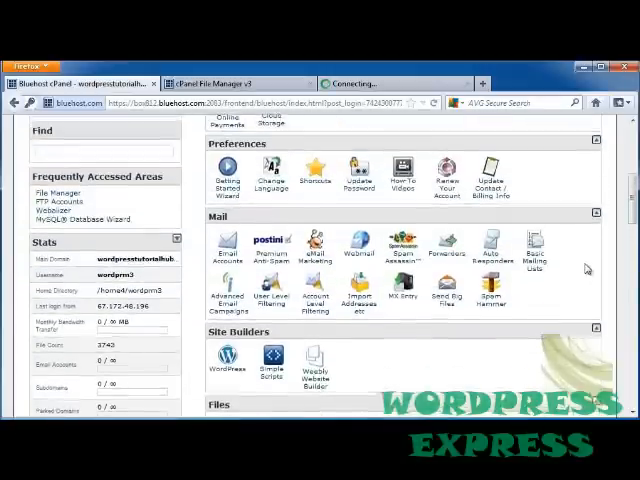
# - Create the MySQL database wordprm3_manually, then return to the databases overview
pyautogui.scroll(3)
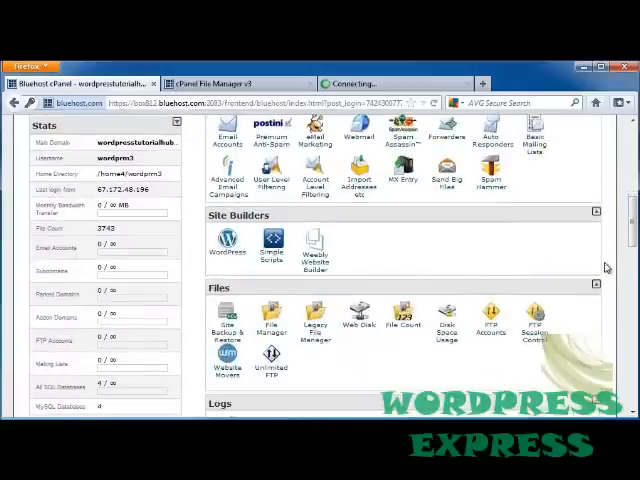
pyautogui.scroll(-3)
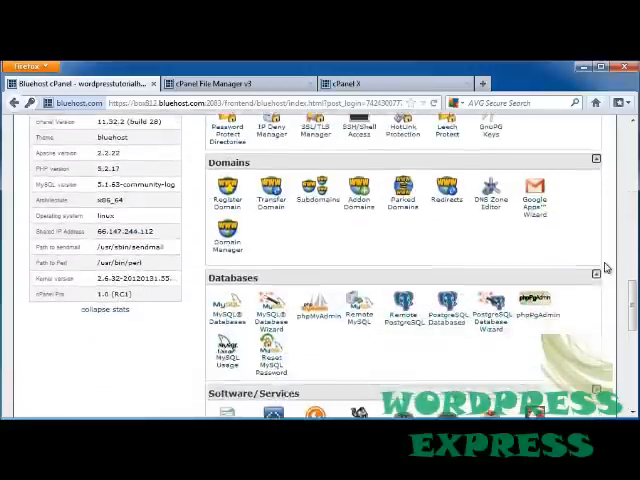
pyautogui.scroll(-3)
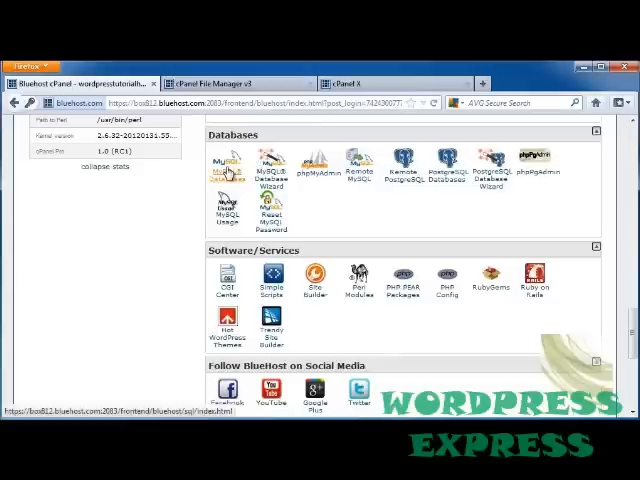
pyautogui.click(225, 170)
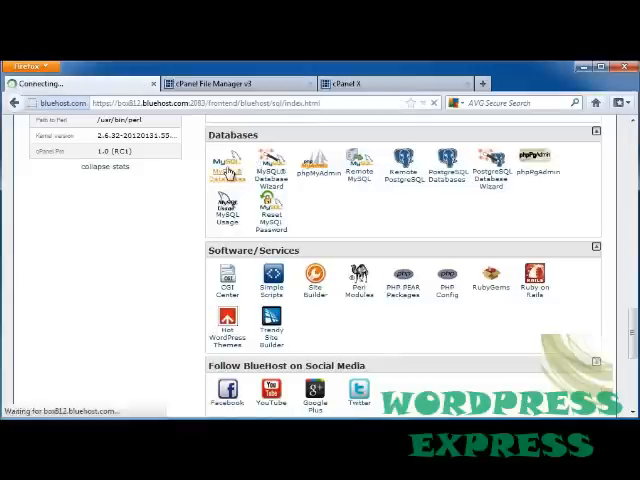
pyautogui.click(229, 170)
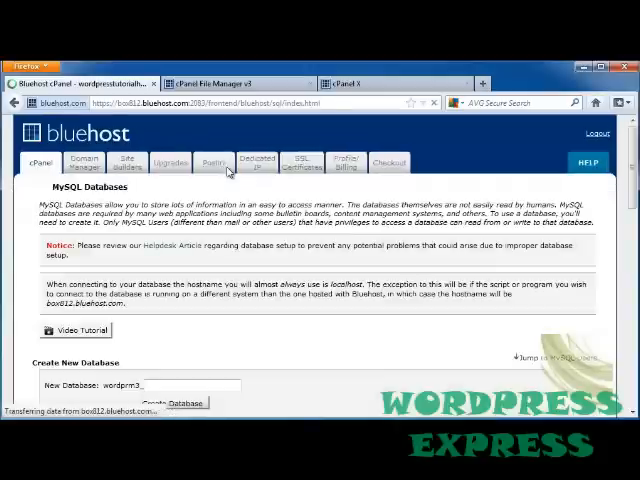
pyautogui.scroll(-3)
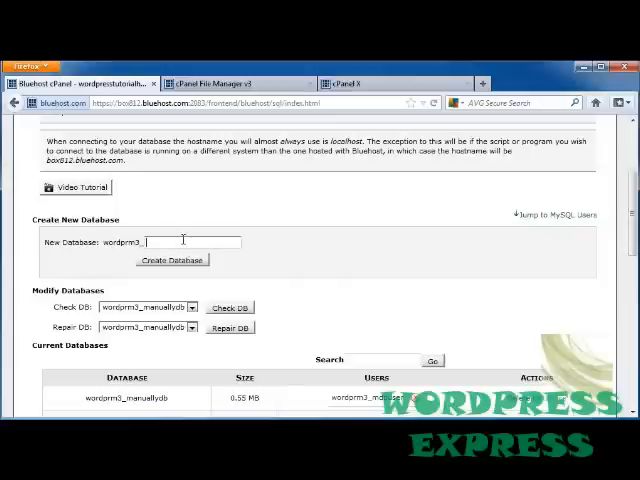
pyautogui.write('manual')
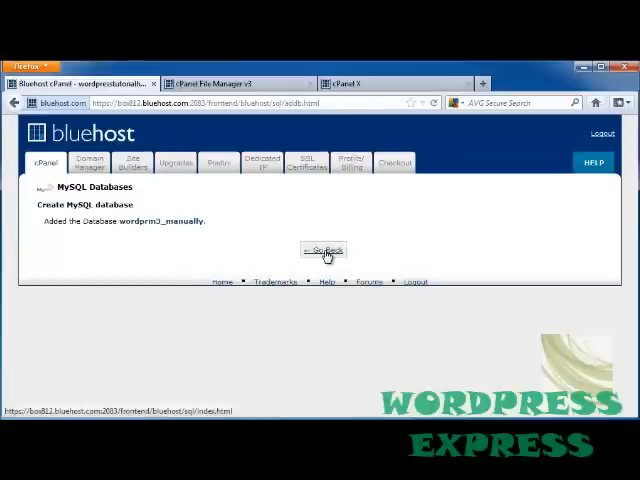
pyautogui.click(324, 250)
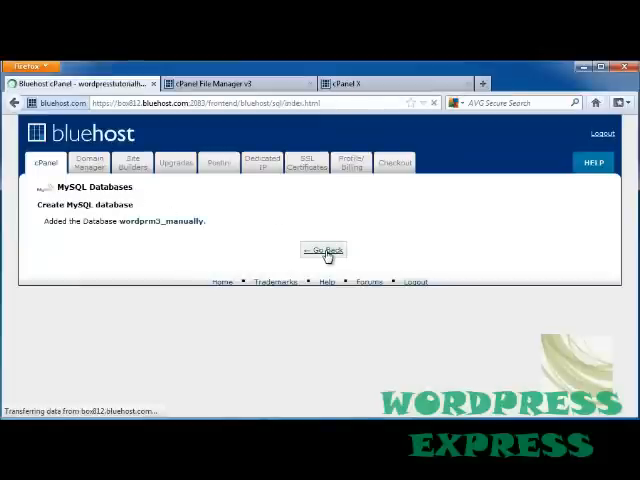
pyautogui.click(322, 250)
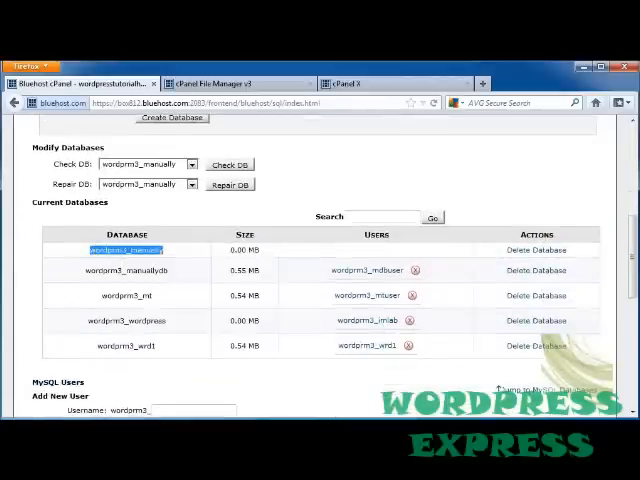
# - Enter imlab2 in the Add New User username field, giving wordprm3_imlab2
pyautogui.click(8, 472)
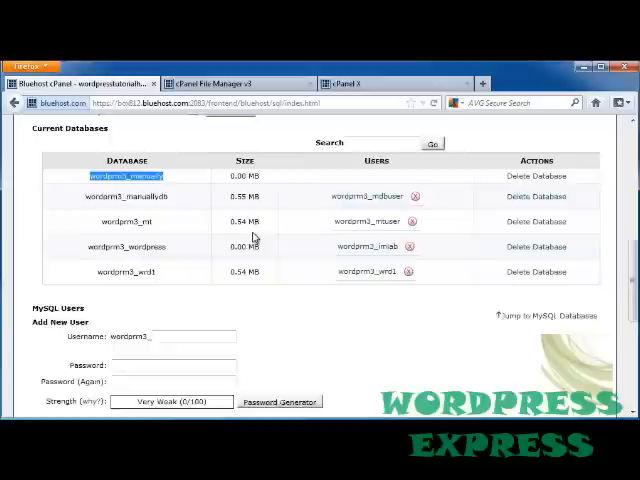
pyautogui.scroll(-3)
pyautogui.write('imlab')
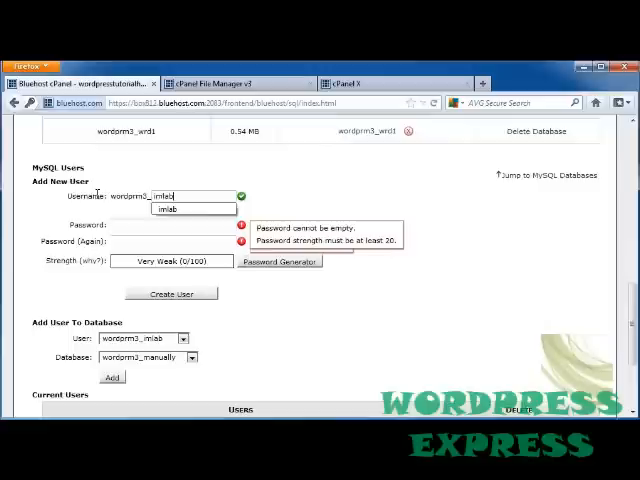
pyautogui.write('2')
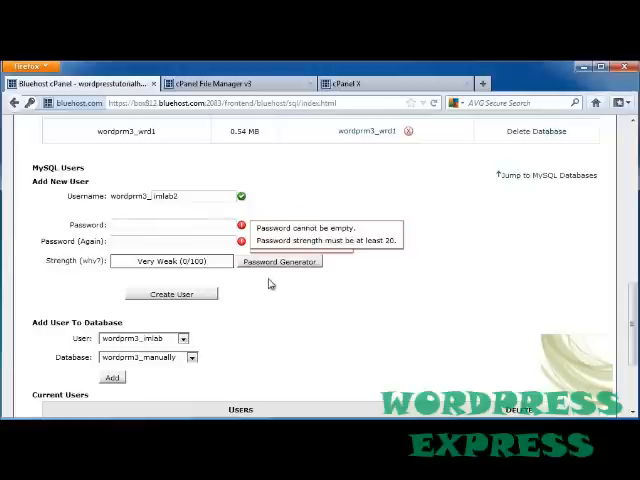
# - Create MySQL user wordprm3_imlab2 using a generated very strong password
pyautogui.click(280, 261)
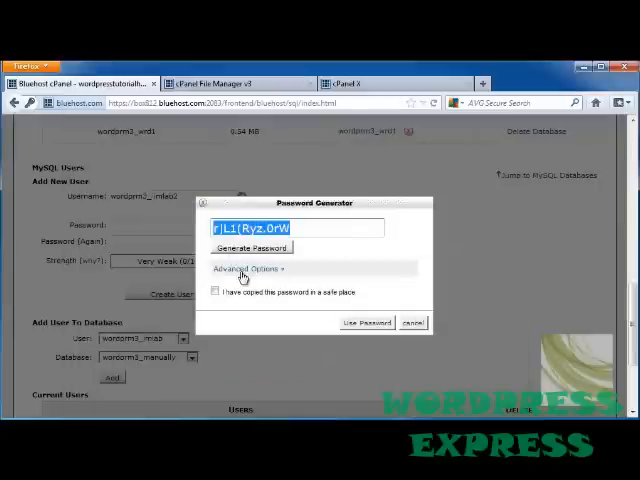
pyautogui.click(216, 291)
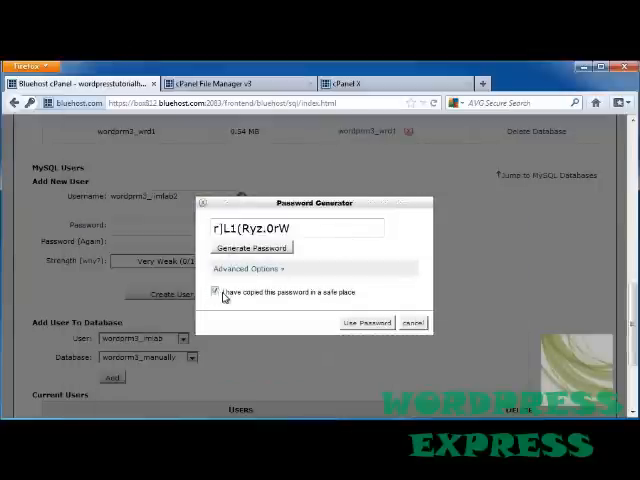
pyautogui.click(378, 322)
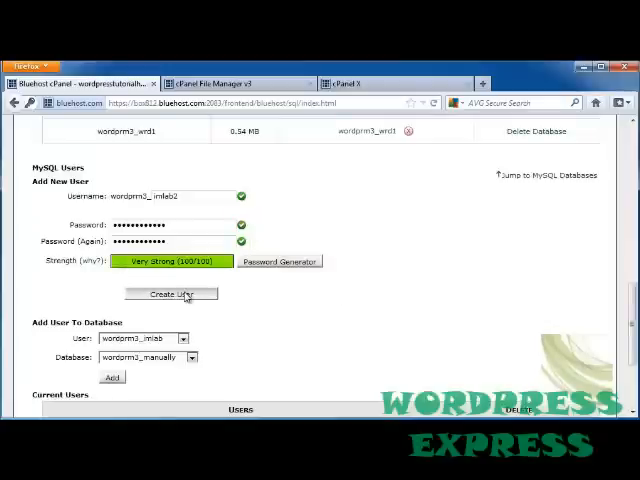
pyautogui.click(170, 294)
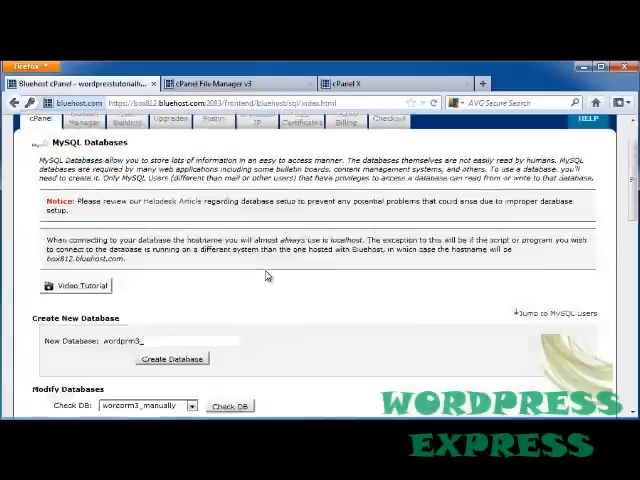
# - Add wordprm3_imlab2 to wordprm3_manually and check ALL PRIVILEGES
pyautogui.scroll(-3)
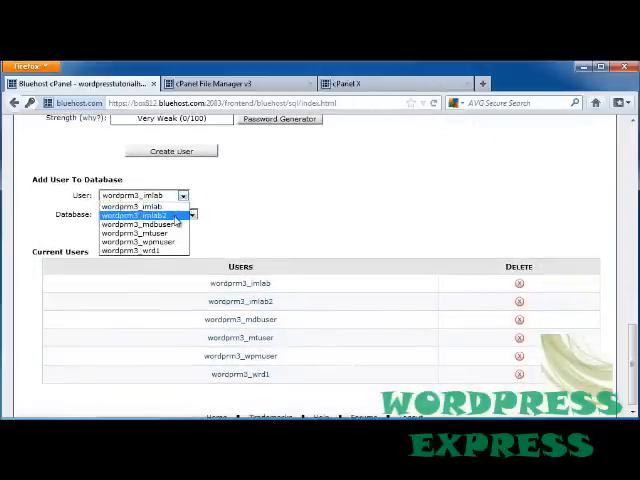
pyautogui.click(143, 216)
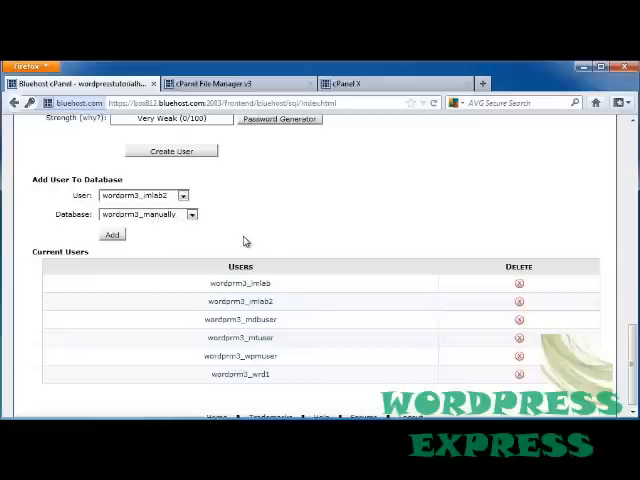
pyautogui.moveTo(410, 213)
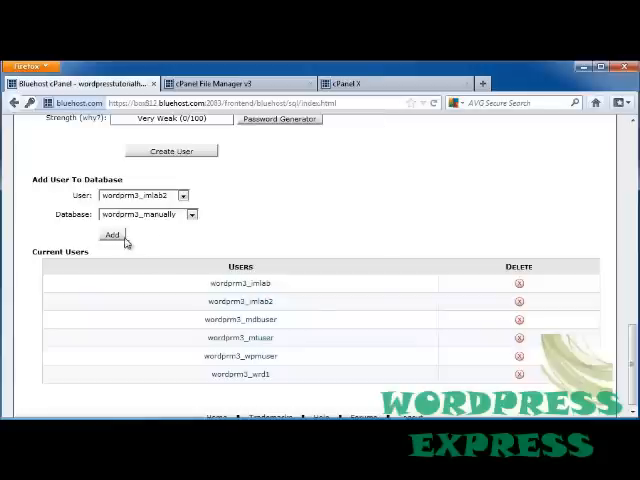
pyautogui.click(111, 234)
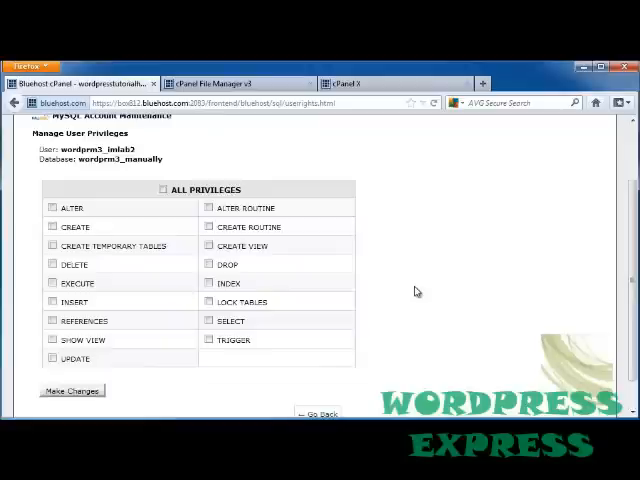
pyautogui.moveTo(418, 290)
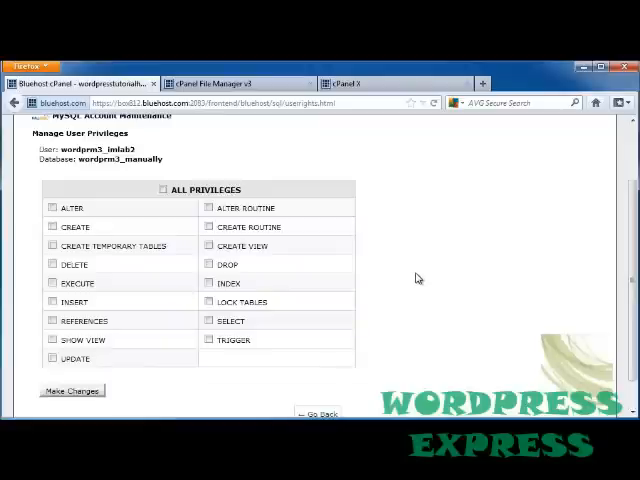
pyautogui.moveTo(408, 265)
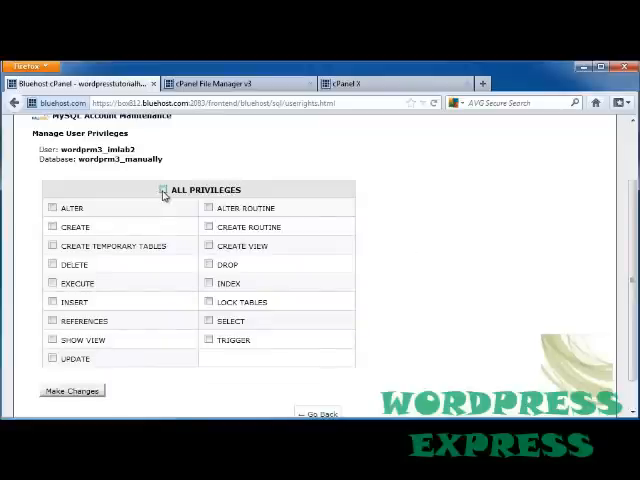
pyautogui.click(164, 189)
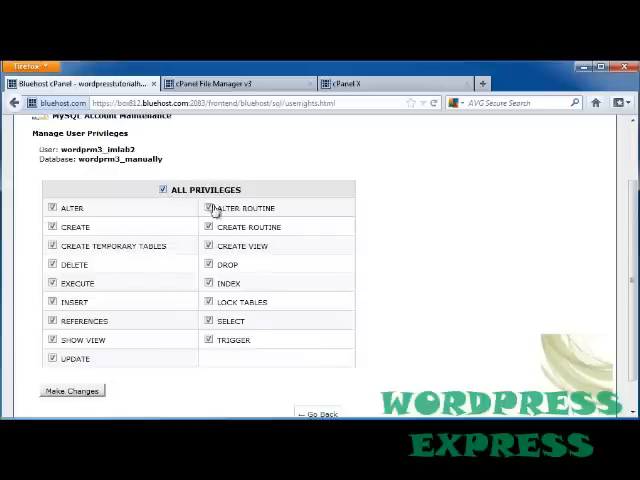
pyautogui.scroll(-3)
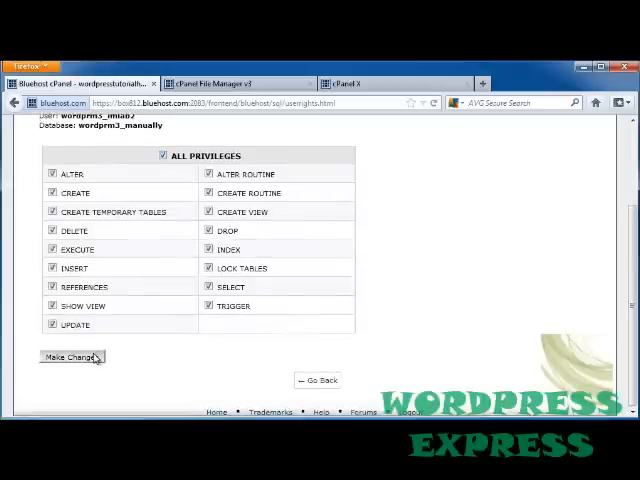
# - Save the privileges and switch to the empty public_html/manually folder in File Manager
pyautogui.click(71, 356)
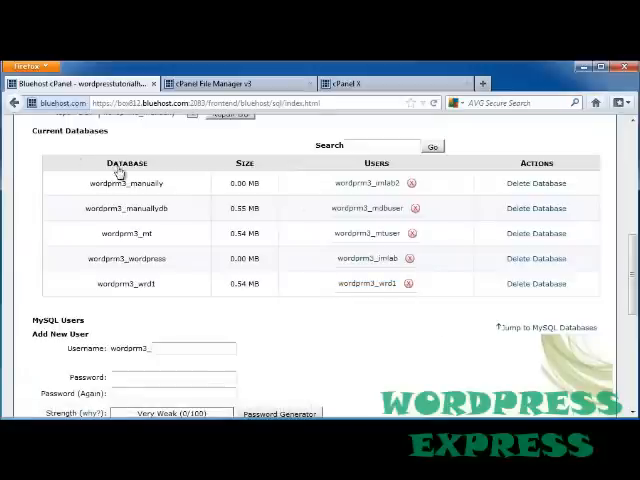
pyautogui.moveTo(143, 194)
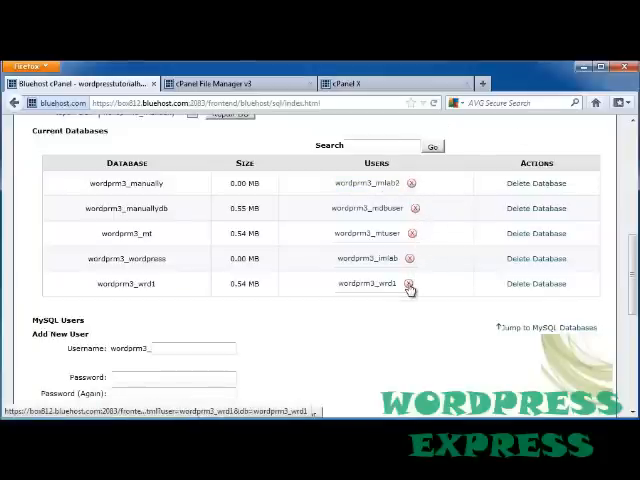
pyautogui.click(536, 183)
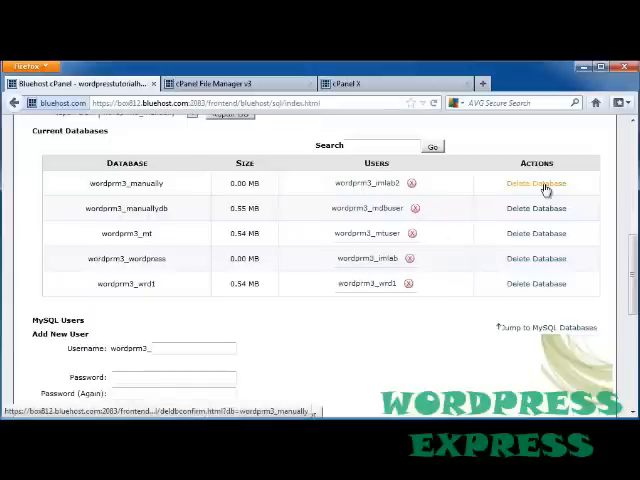
pyautogui.scroll(-3)
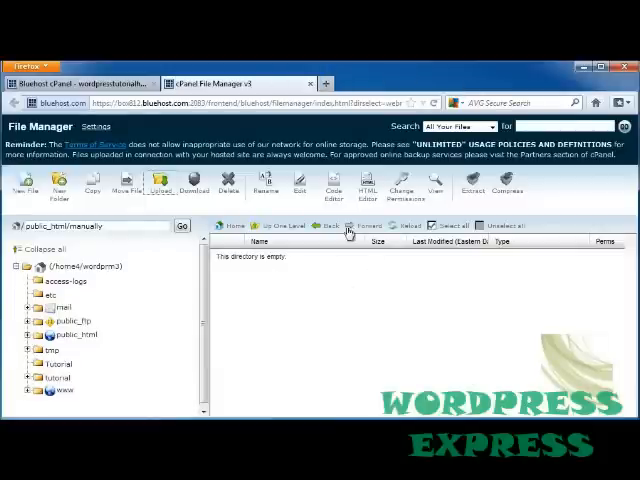
# - Refresh the folder and extract Wordpress.zip into public_html/manually
pyautogui.click(408, 225)
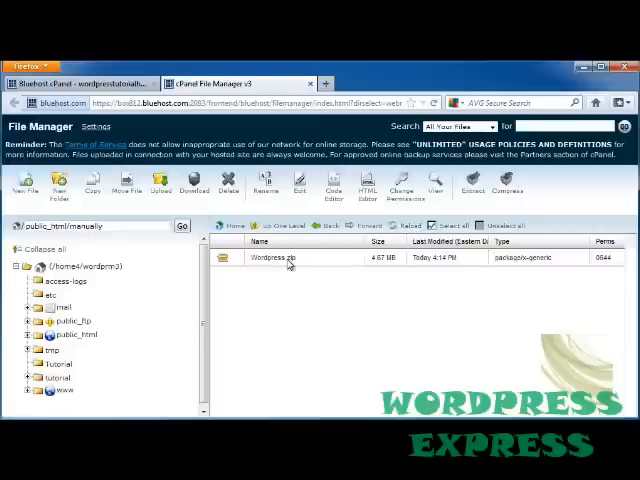
pyautogui.click(280, 259)
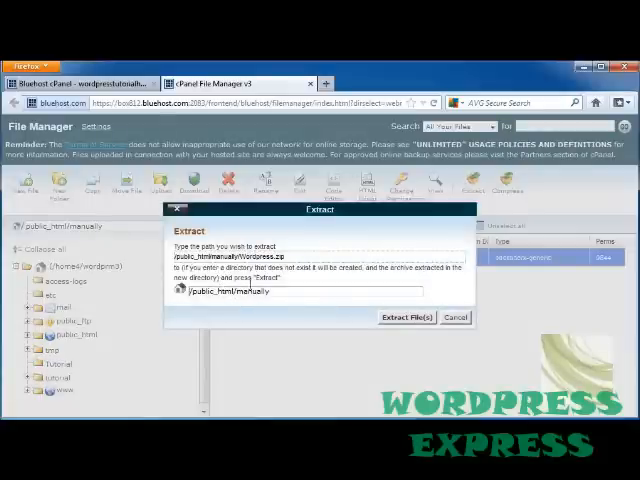
pyautogui.click(407, 317)
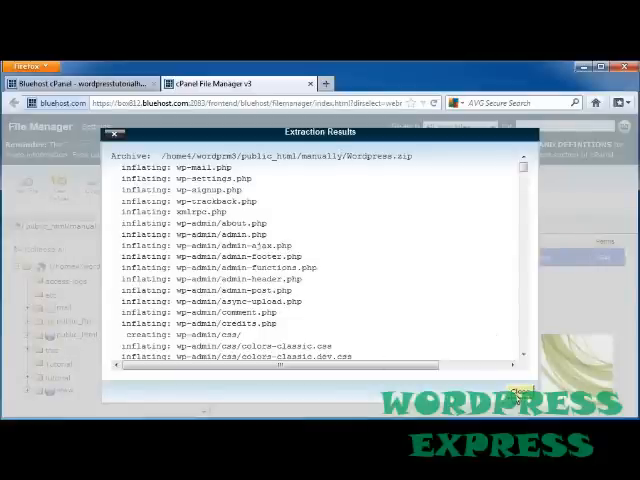
pyautogui.click(521, 390)
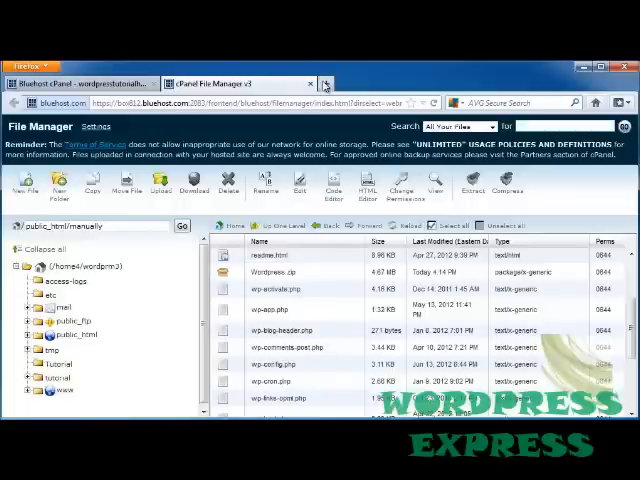
# - Load wordpresstutorialhub.com/manually/ in a new tab and start creating the WordPress configuration file
pyautogui.click(482, 83)
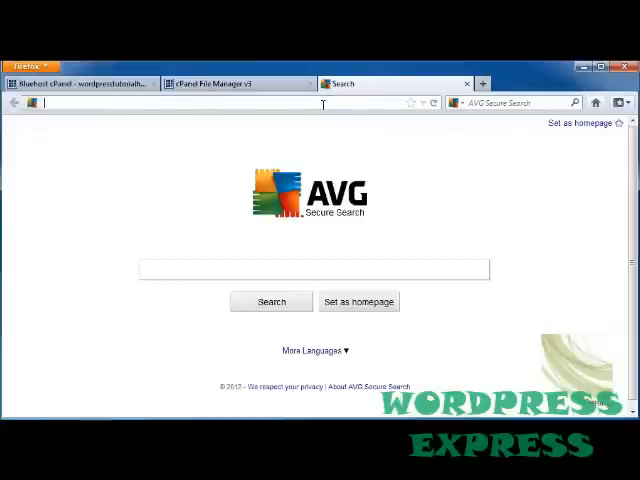
pyautogui.write('wor')
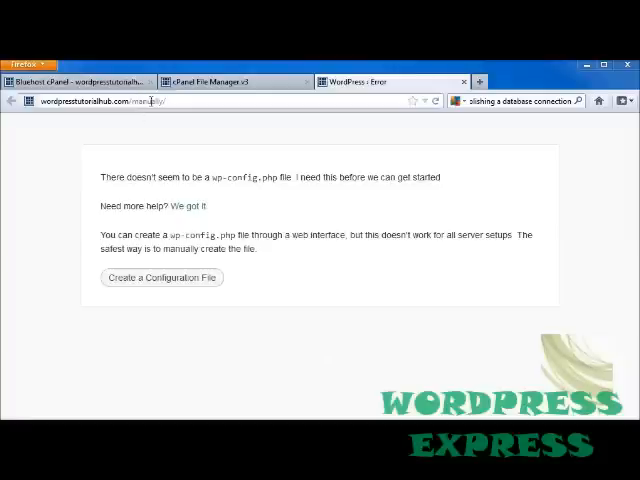
pyautogui.moveTo(133, 333)
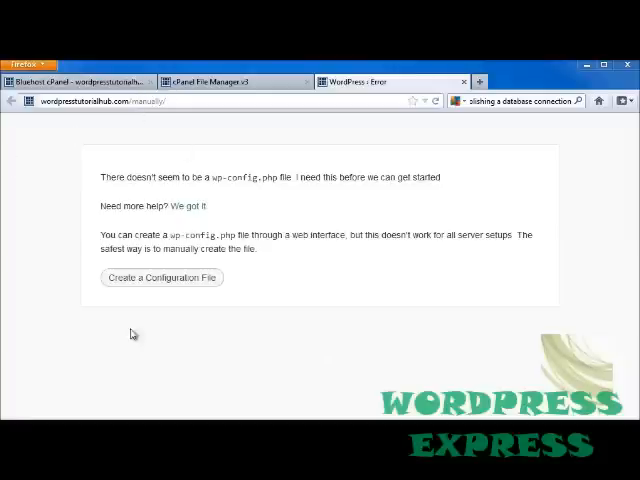
pyautogui.moveTo(295, 267)
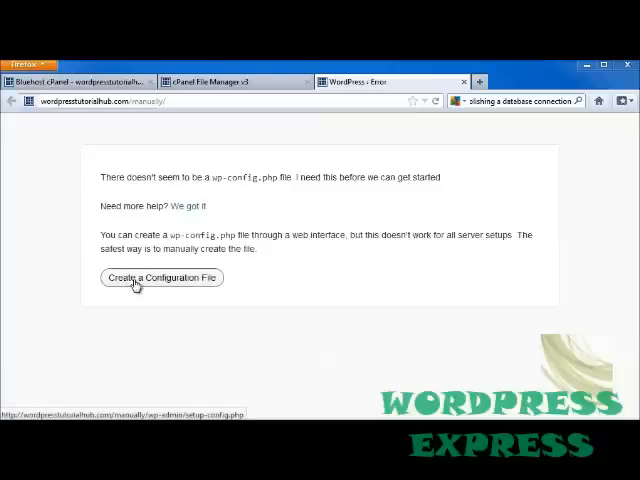
pyautogui.click(160, 278)
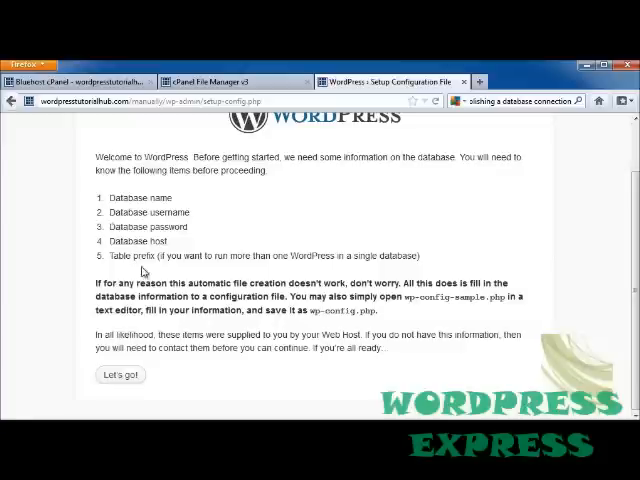
pyautogui.moveTo(58, 389)
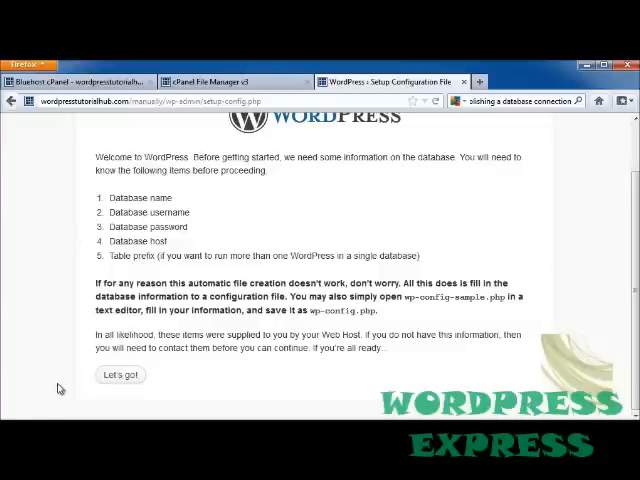
pyautogui.click(119, 375)
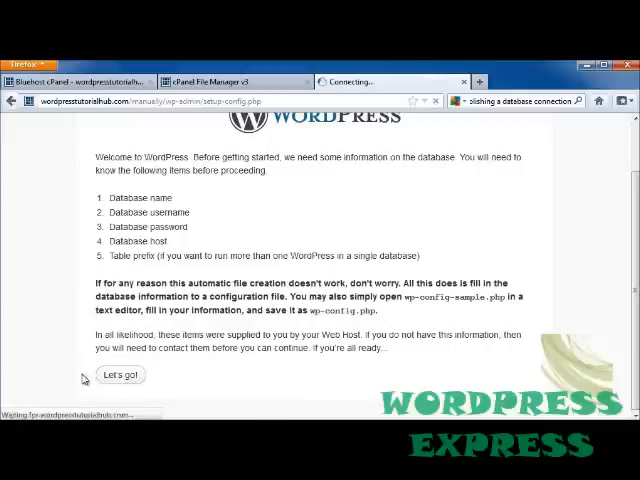
# - Submit the wordprm3_manually database credentials, retry after the error, and run the install
pyautogui.click(118, 374)
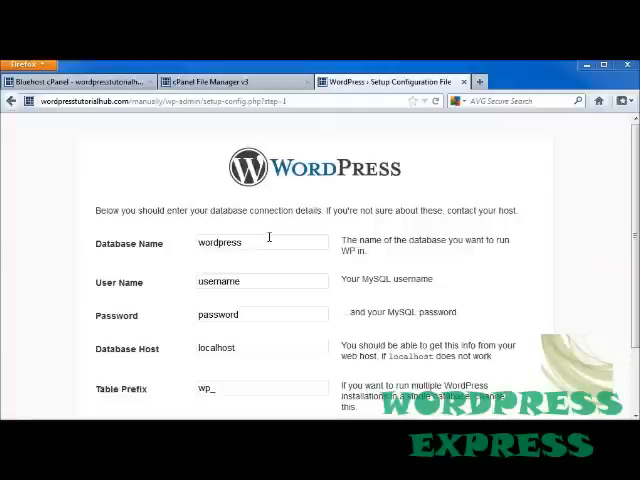
pyautogui.doubleClick(218, 242)
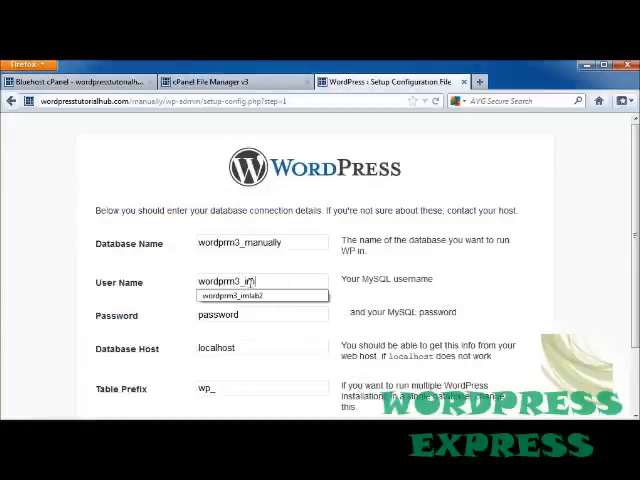
pyautogui.click(261, 295)
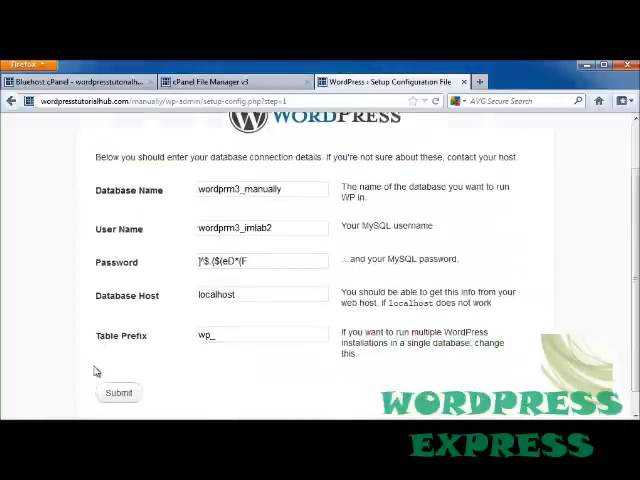
pyautogui.click(118, 392)
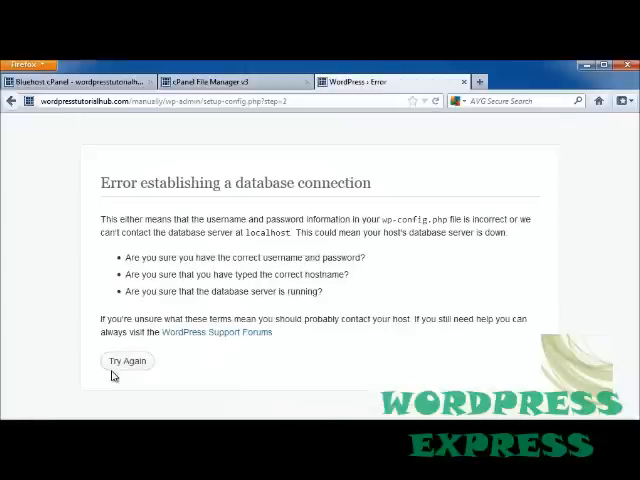
pyautogui.click(128, 361)
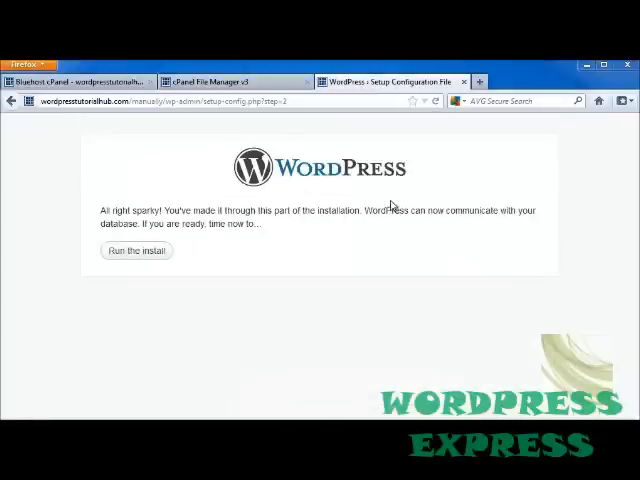
pyautogui.click(136, 251)
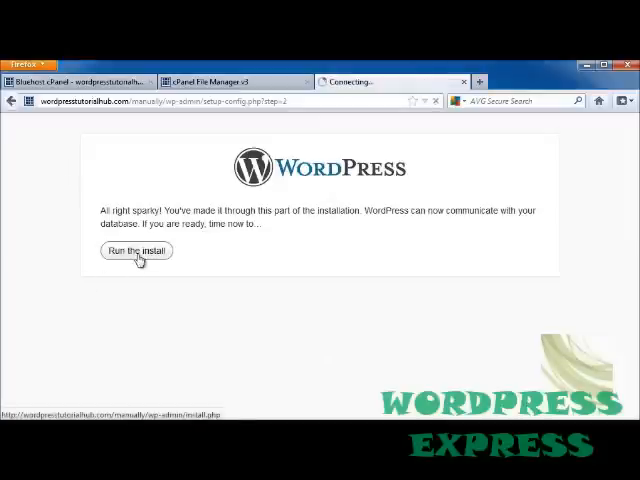
# - Enter site title 'Wordpress Tutorial Hub', keep username admin, and set the admin password
pyautogui.click(136, 251)
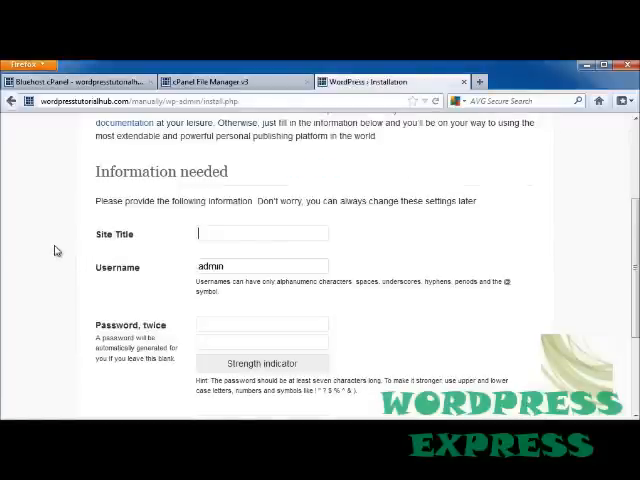
pyautogui.write('Wordpress Tutorial Hub')
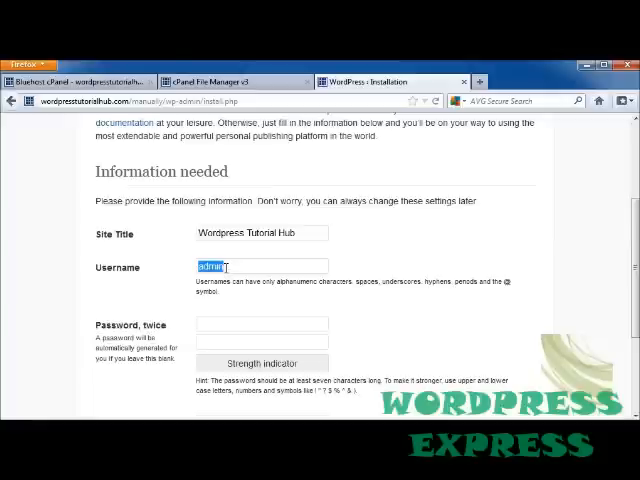
pyautogui.click(262, 324)
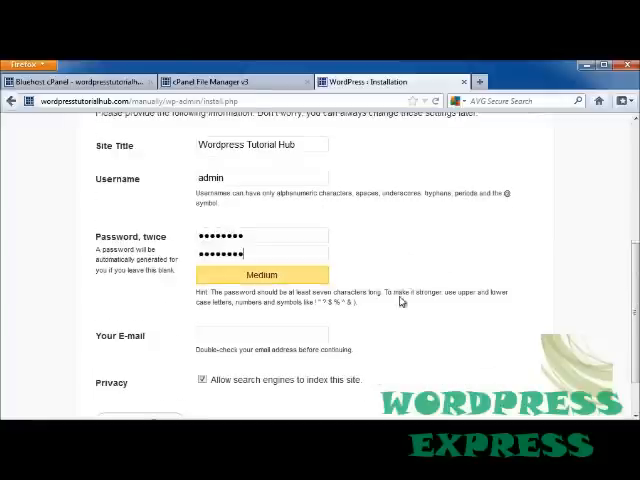
pyautogui.scroll(-3)
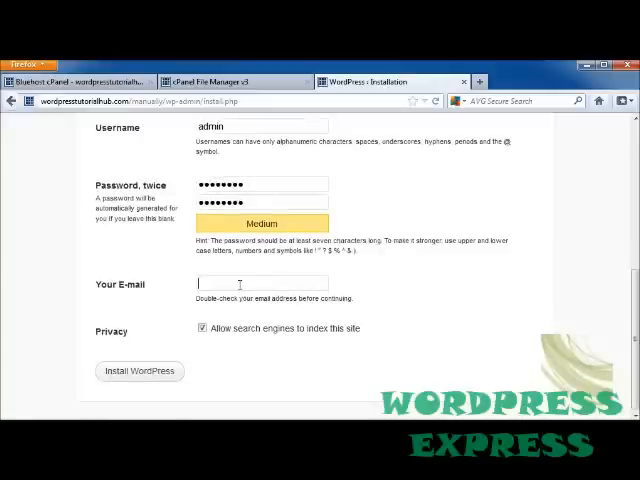
pyautogui.click(139, 371)
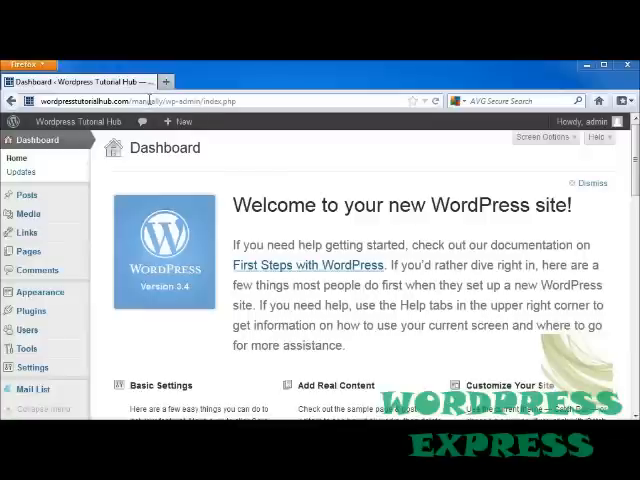
pyautogui.moveTo(290, 100)
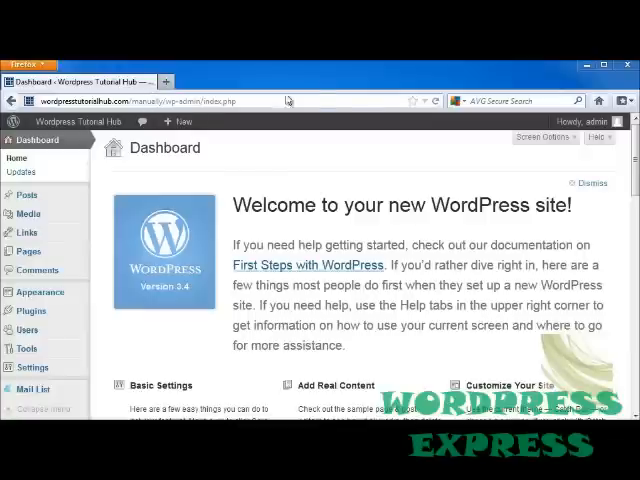